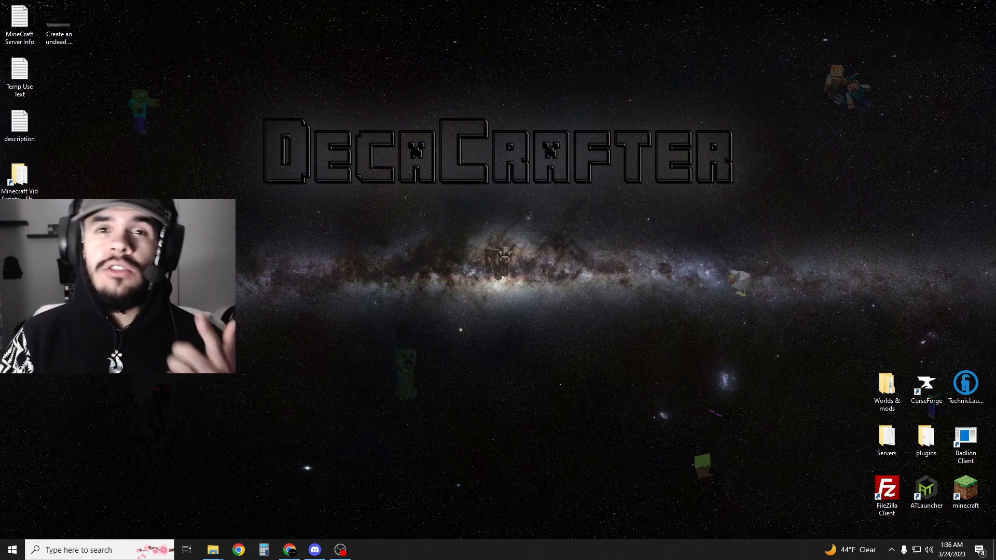
# Launch CurseForge and search the modpacks for 'dawncraft'
pyautogui.doubleClick(925, 383)
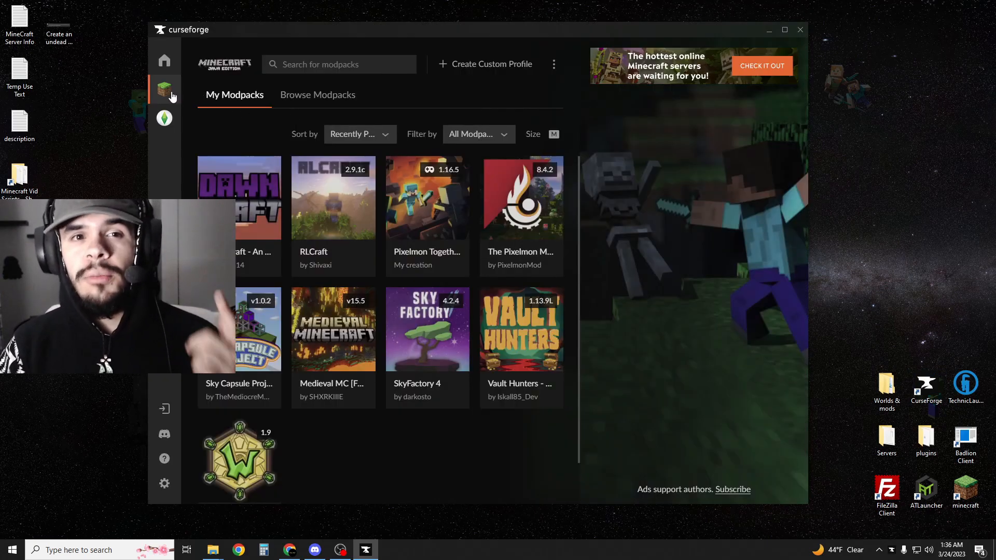
pyautogui.click(317, 95)
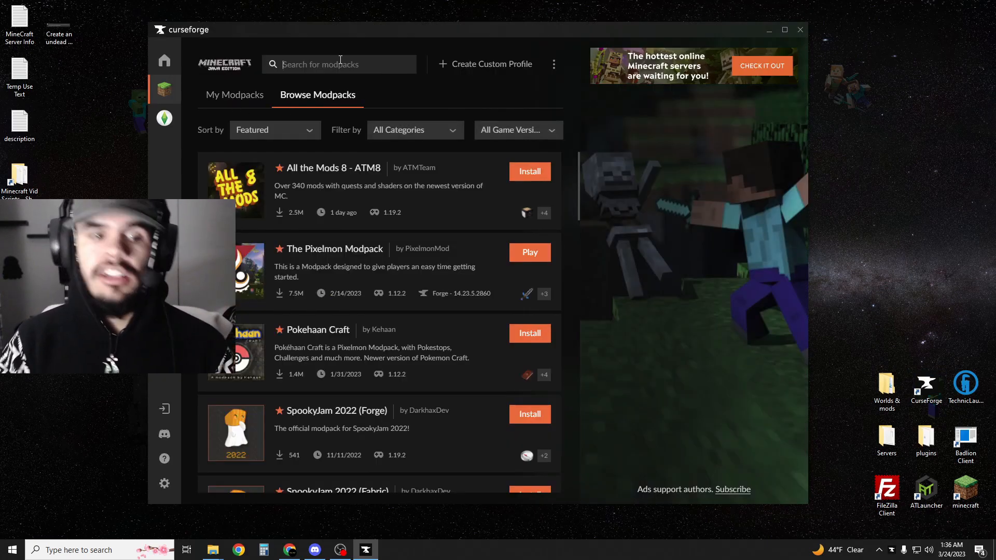
pyautogui.write('dawncraft')
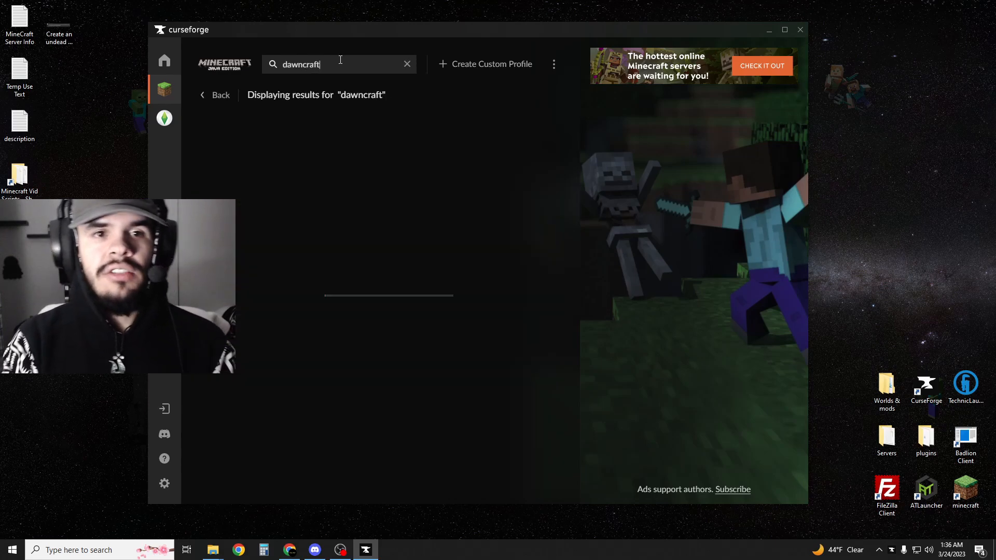
pyautogui.press('enter')
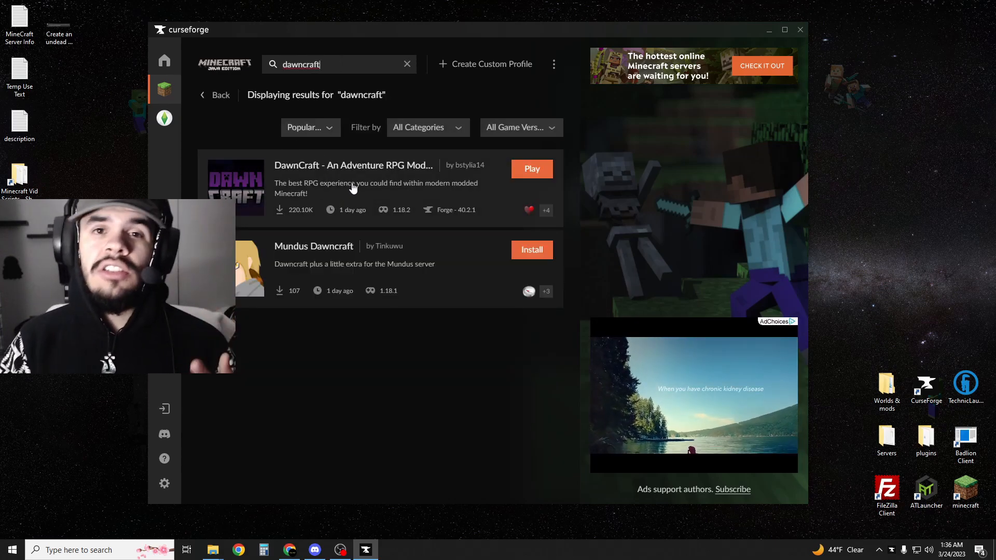
pyautogui.moveTo(302, 210)
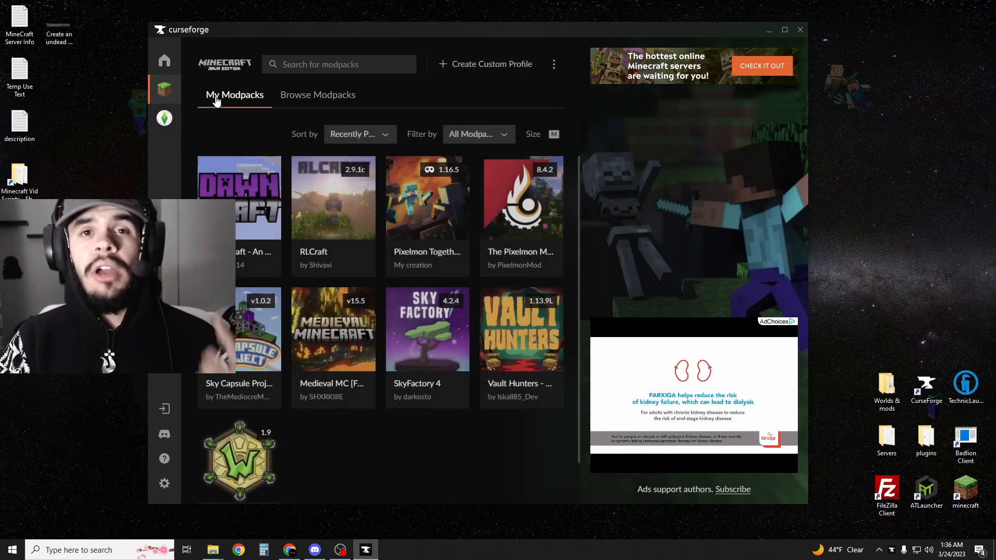
# Set DawnCraft's custom memory to about 8480 MB, then download the server pack
pyautogui.click(239, 197)
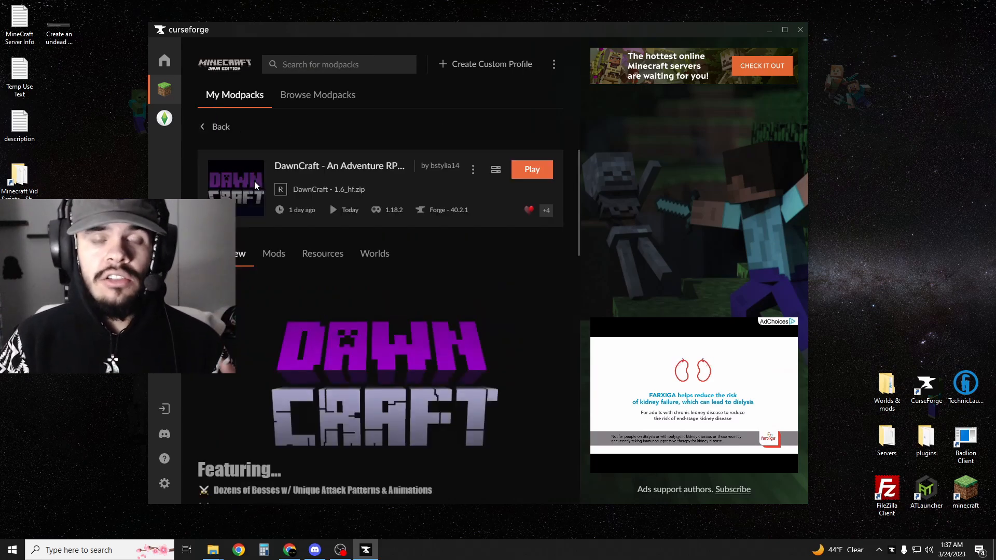
pyautogui.click(472, 169)
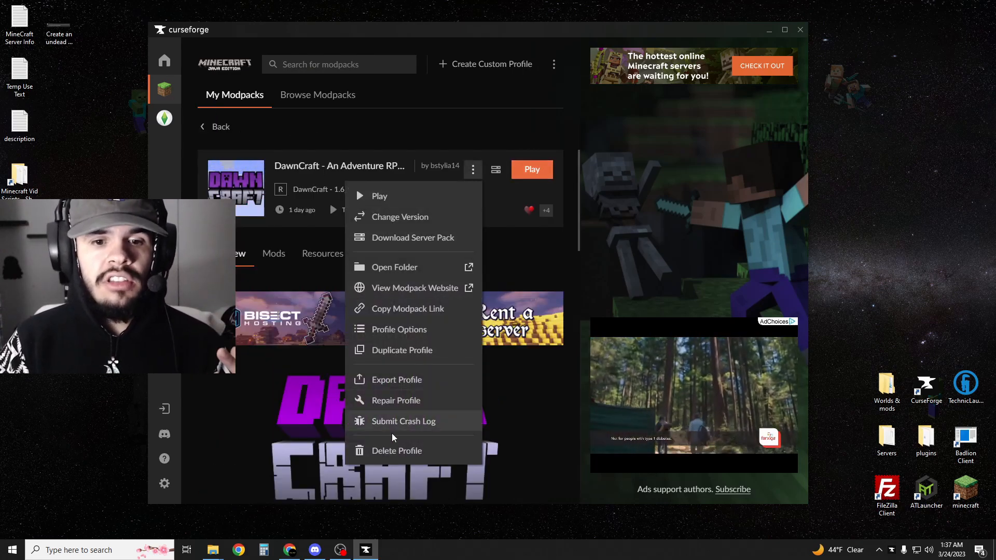
pyautogui.click(399, 329)
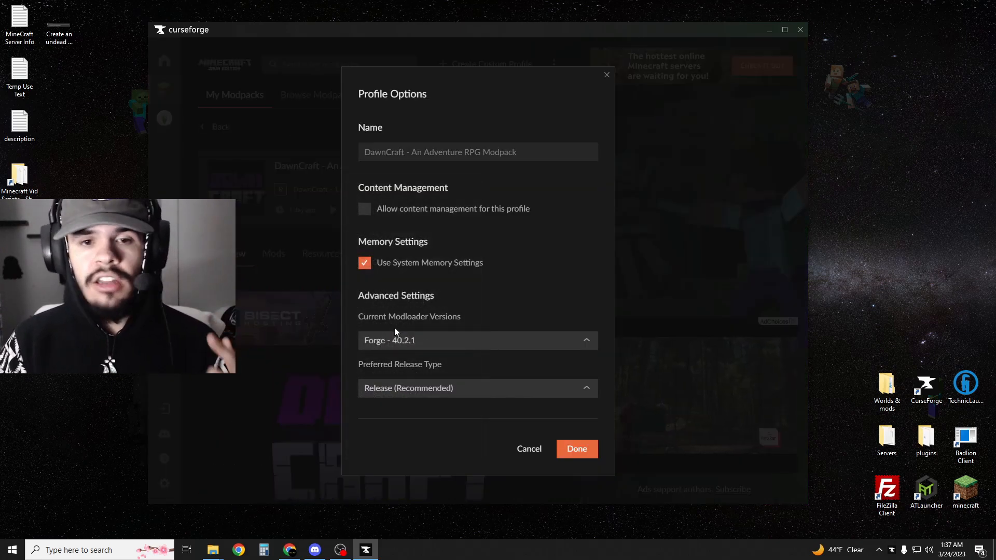
pyautogui.click(364, 262)
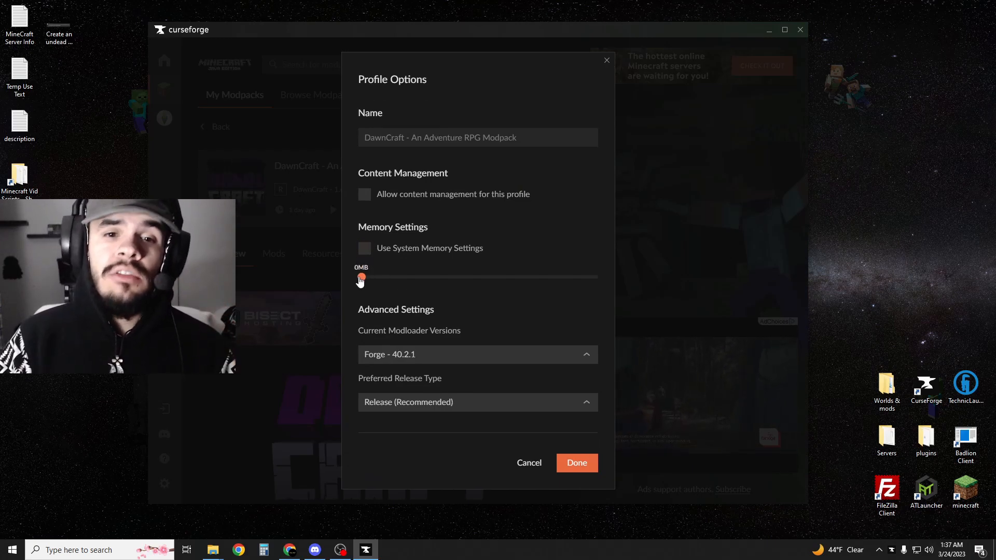
pyautogui.moveTo(361, 277); pyautogui.dragTo(445, 277)
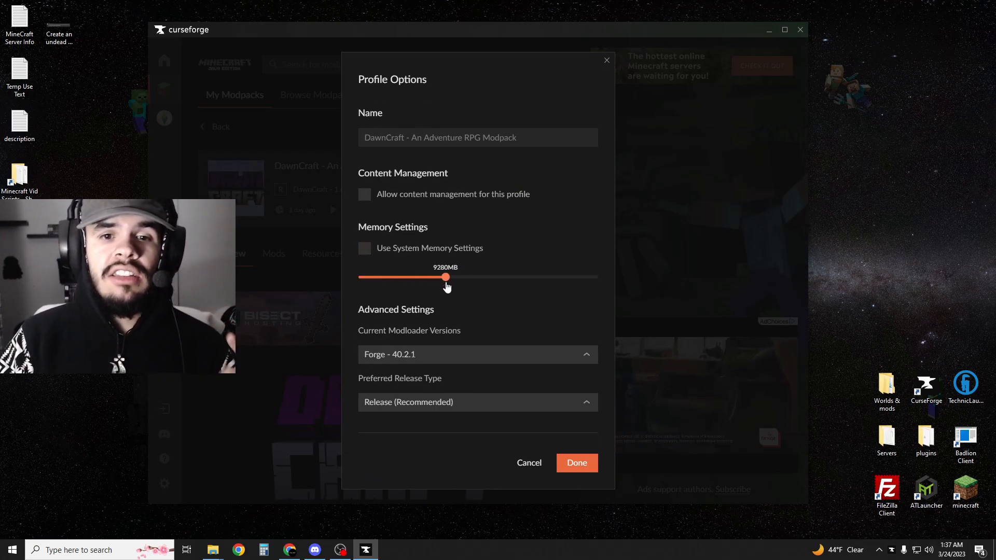
pyautogui.moveTo(444, 278); pyautogui.dragTo(436, 277)
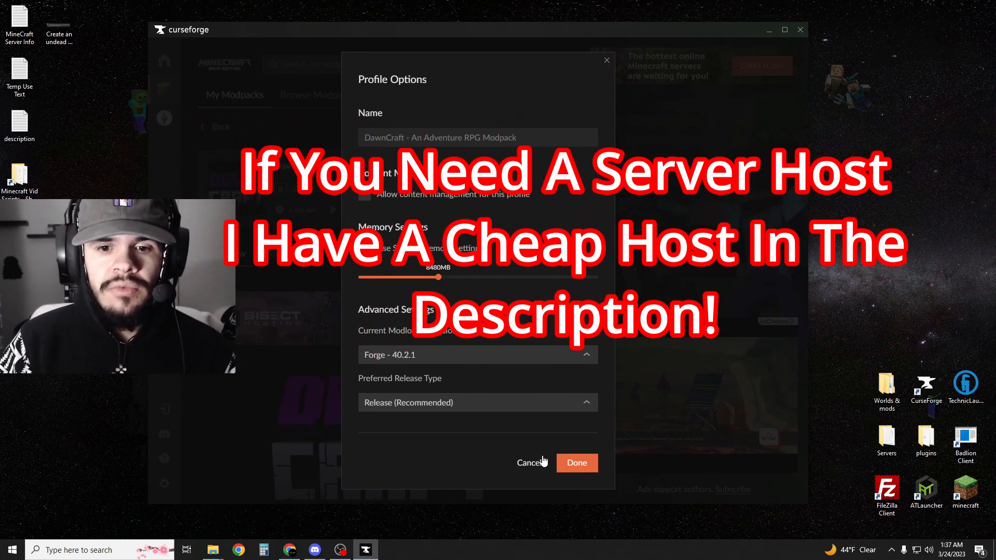
pyautogui.click(575, 463)
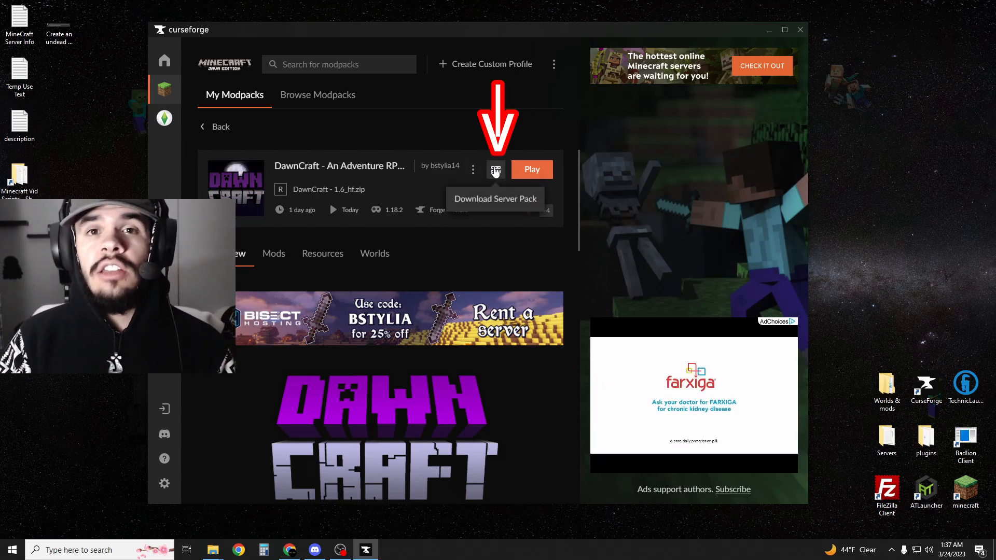
pyautogui.click(238, 550)
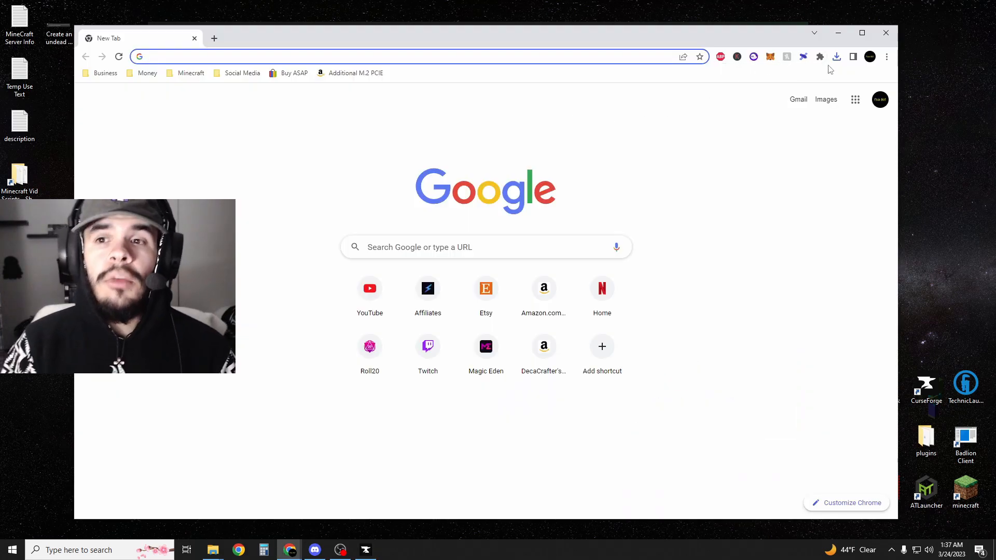
# Show the server pack in Downloads and add a 'Dawncraft Server' desktop folder
pyautogui.click(837, 56)
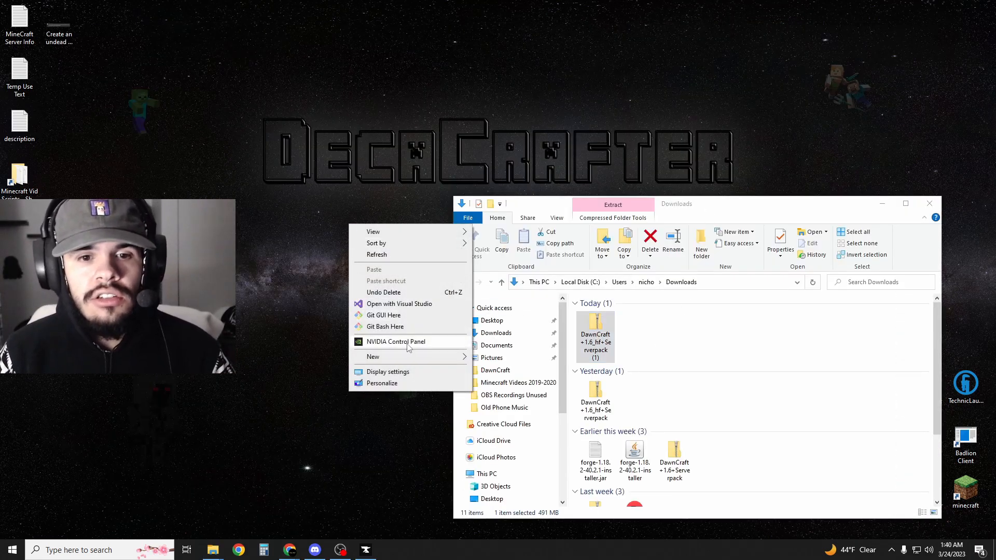
pyautogui.click(373, 356)
pyautogui.write('Dawncraft Server')
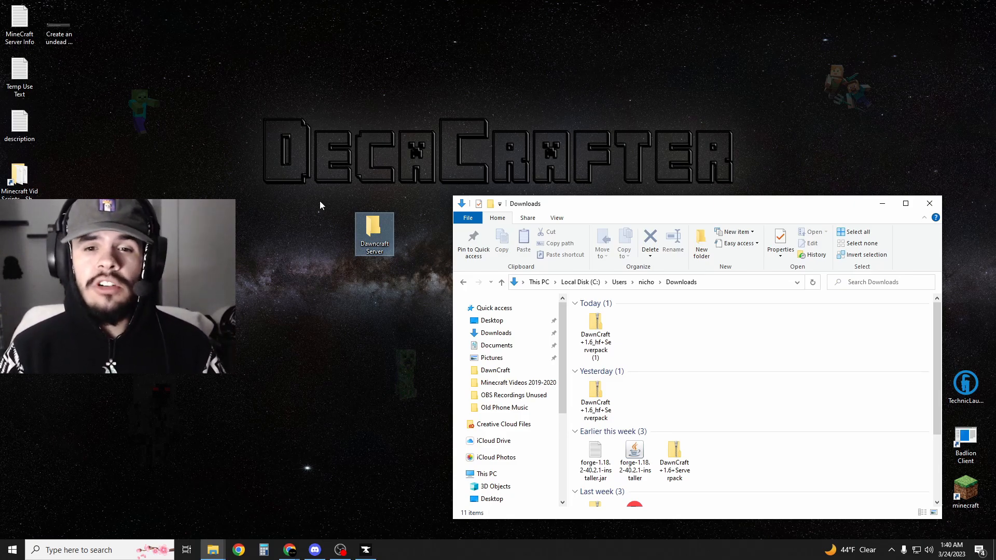
pyautogui.rightClick(487, 474)
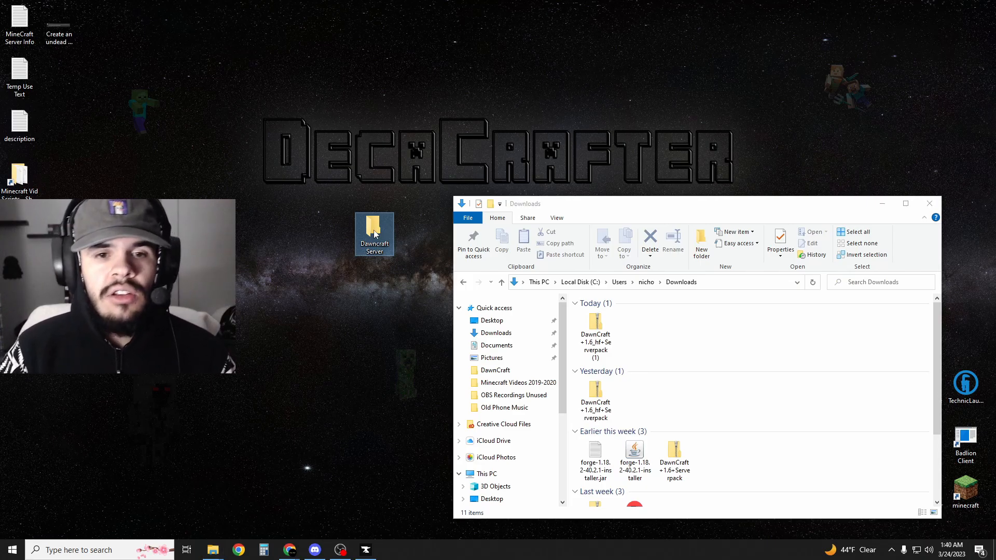
# Open the Dawncraft Server folder to place the server pack contents inside
pyautogui.doubleClick(374, 234)
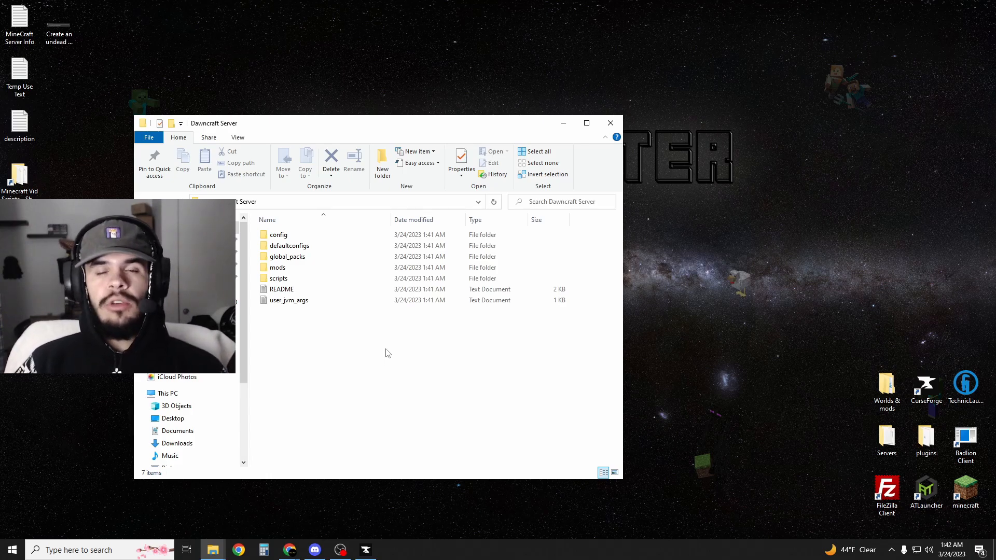
# Open the server pack README and select its Forge 1.18.2 download link
pyautogui.doubleClick(282, 289)
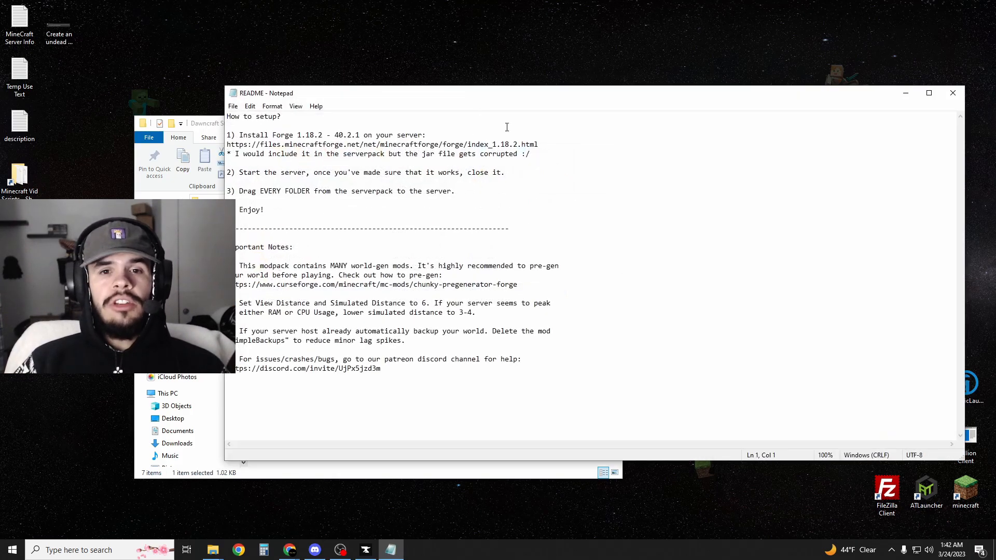
pyautogui.tripleClick(382, 144)
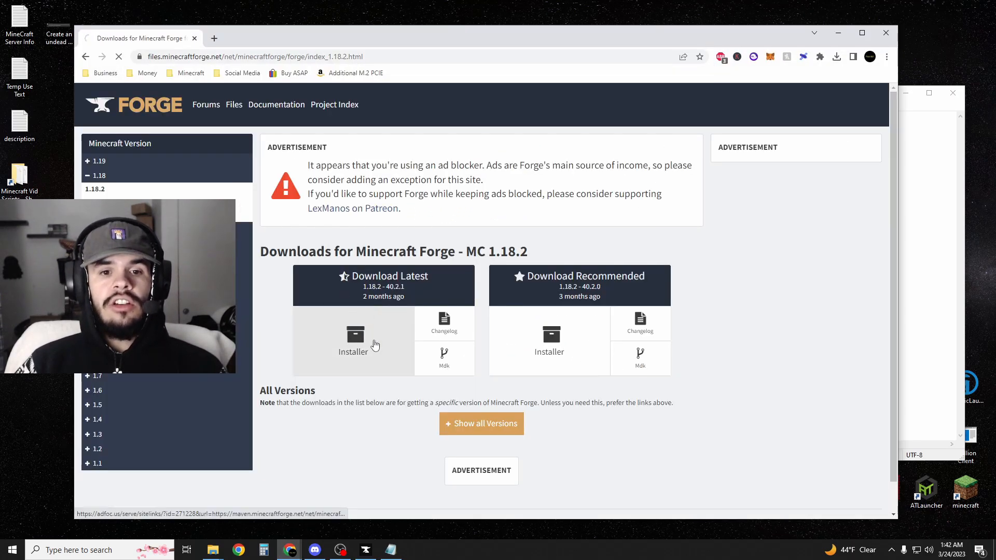
# Download the Forge 1.18.2-40.2.1 installer and show it in Downloads
pyautogui.click(354, 341)
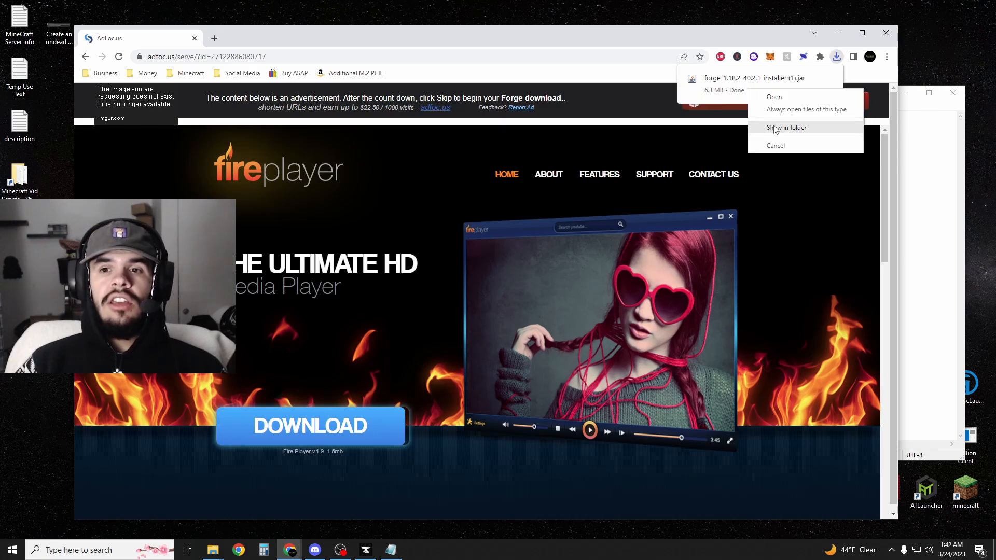
pyautogui.click(786, 127)
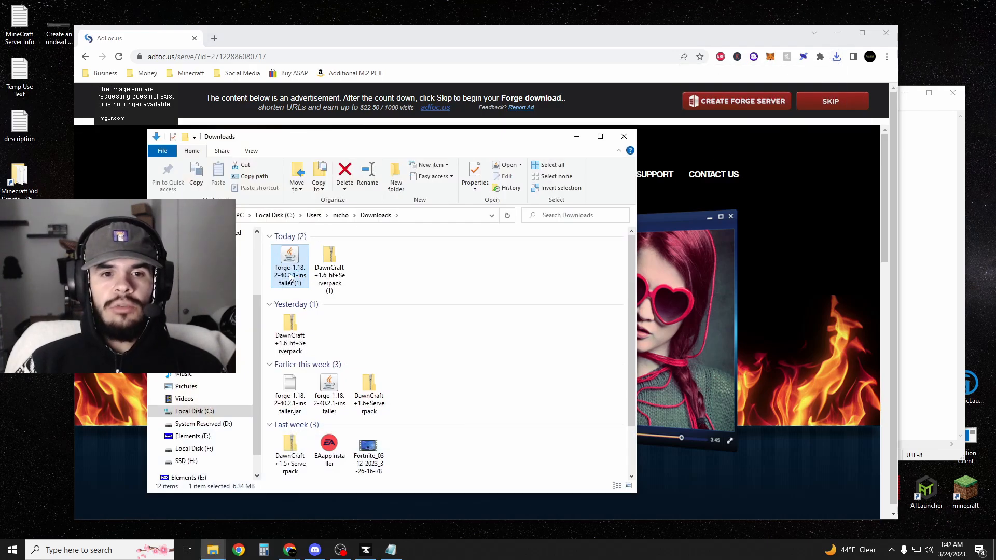
# Run the Forge installer and install the server into Desktop\Dawncraft Server
pyautogui.doubleClick(289, 260)
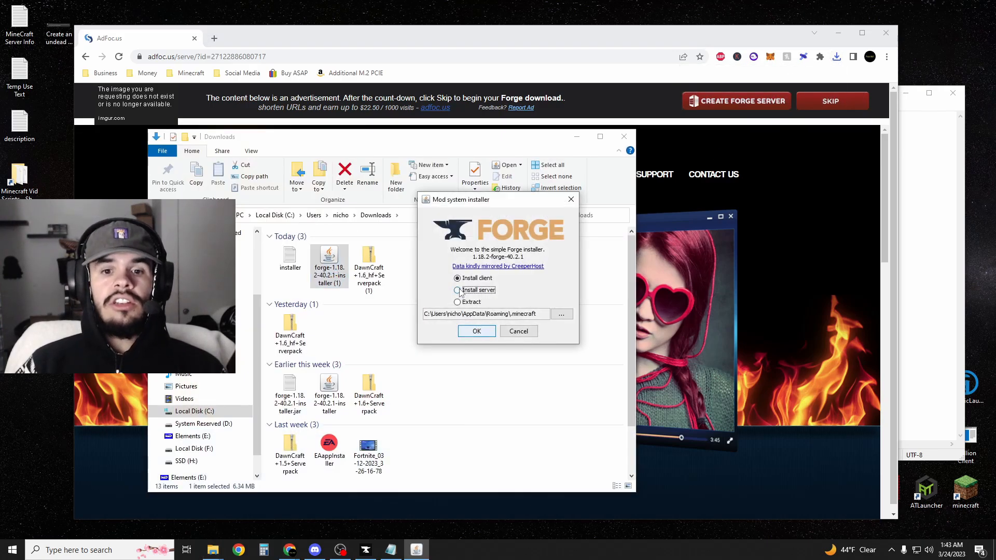
pyautogui.click(457, 290)
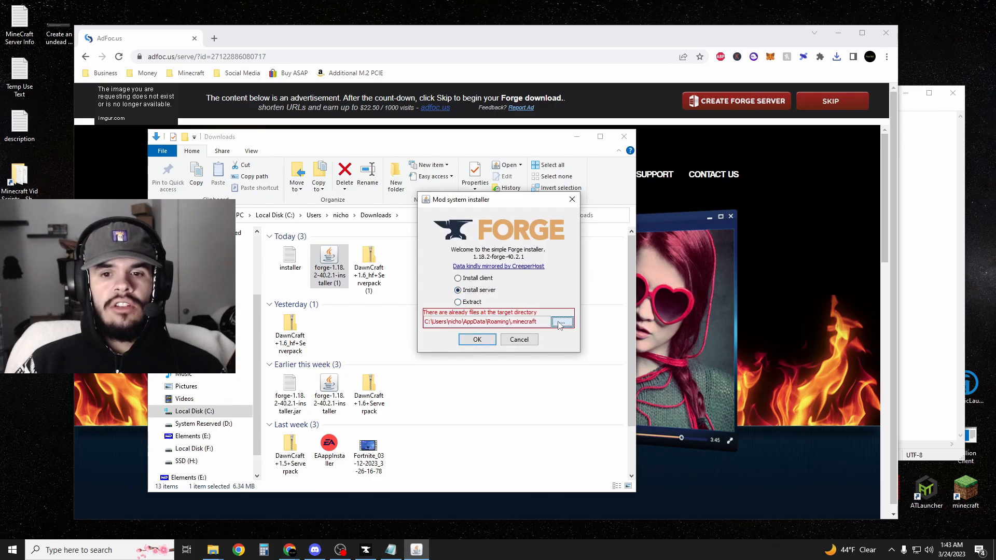
pyautogui.click(561, 322)
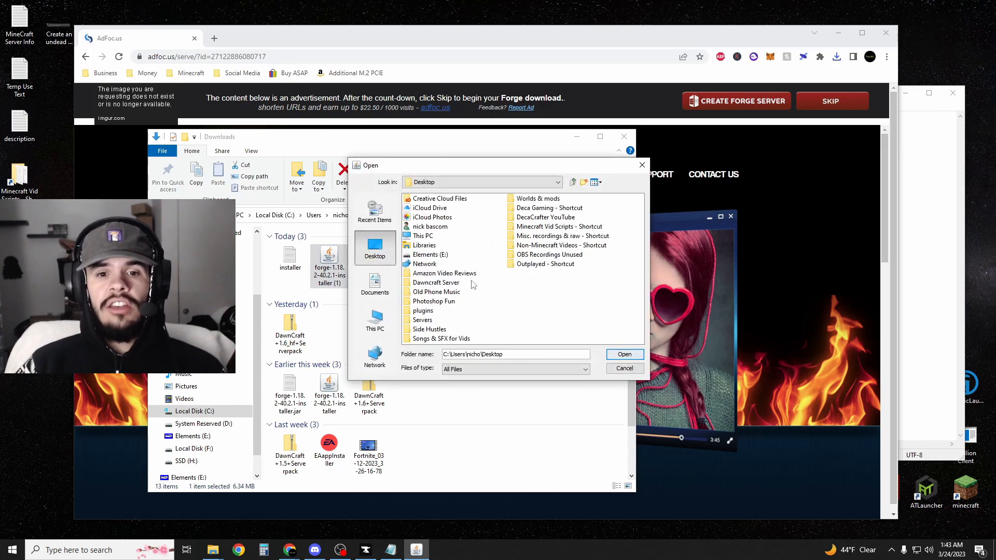
pyautogui.click(436, 283)
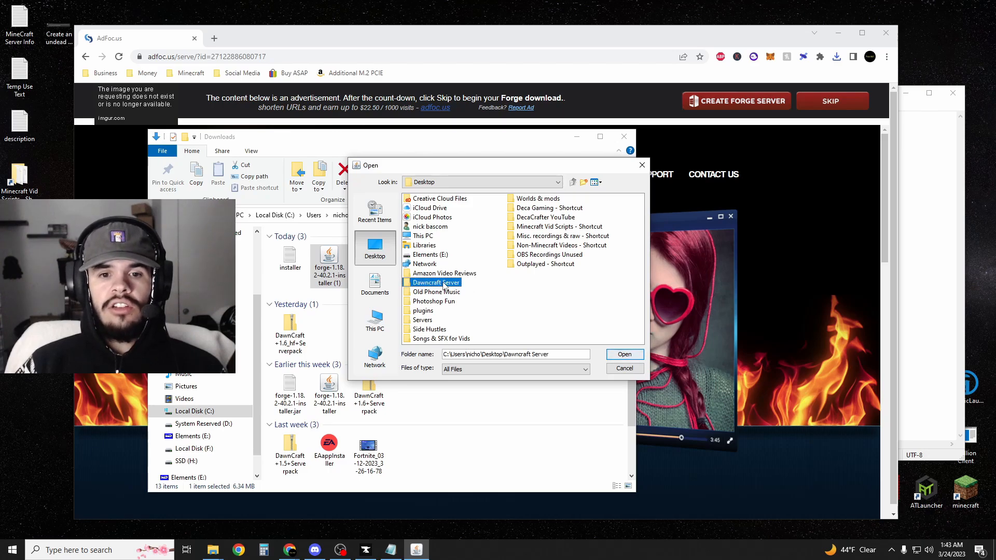
pyautogui.click(624, 353)
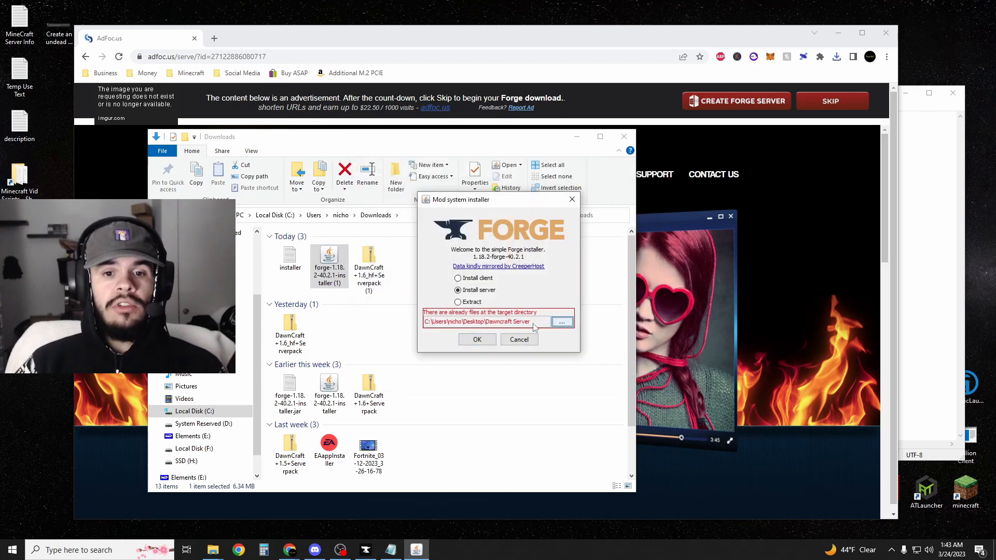
pyautogui.click(477, 340)
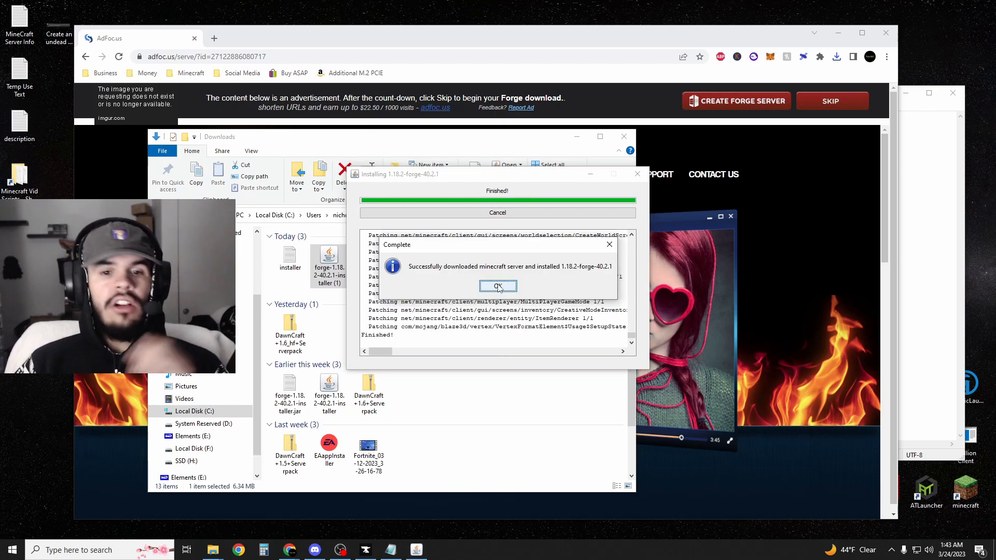
pyautogui.click(499, 286)
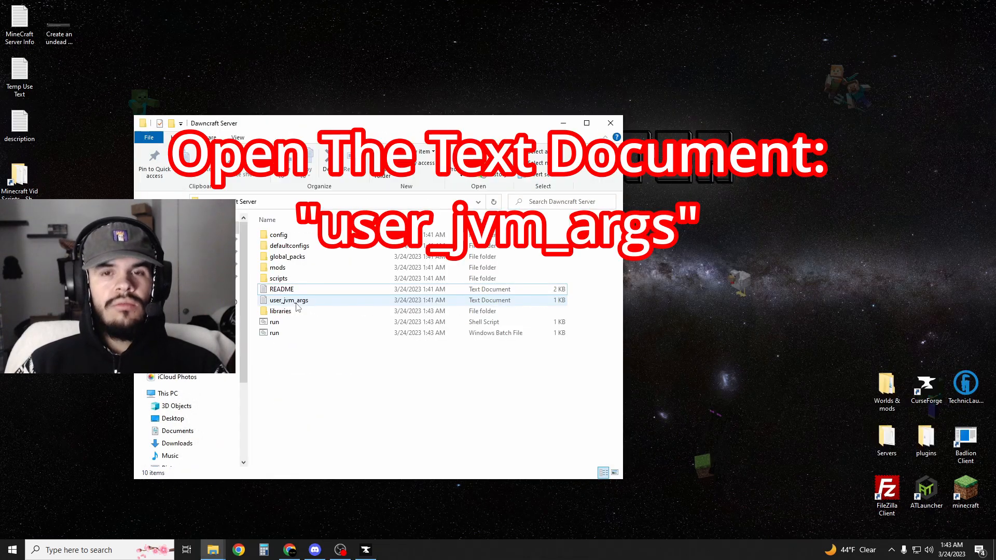
# Open user_jvm_args, delete the run shell script, and start run.bat
pyautogui.doubleClick(288, 300)
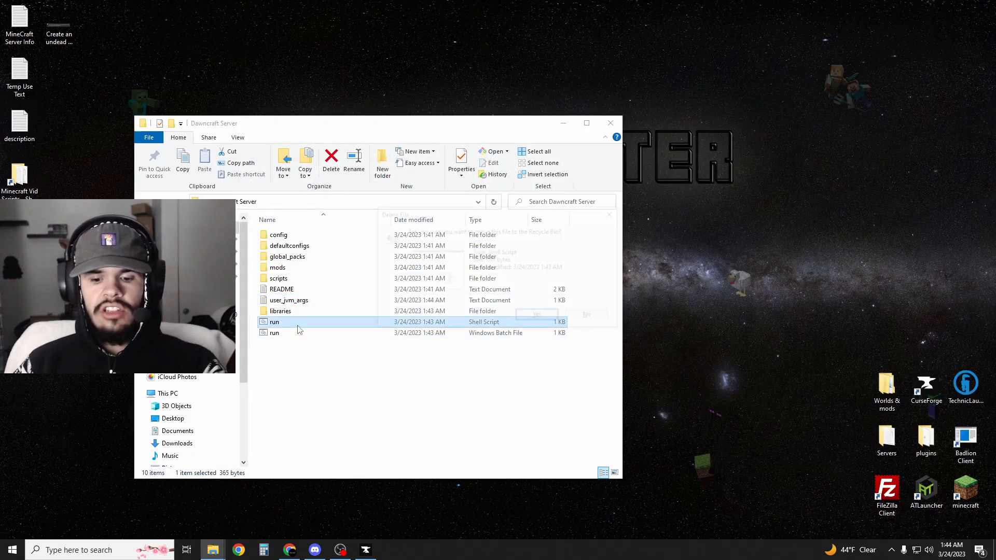
pyautogui.click(536, 314)
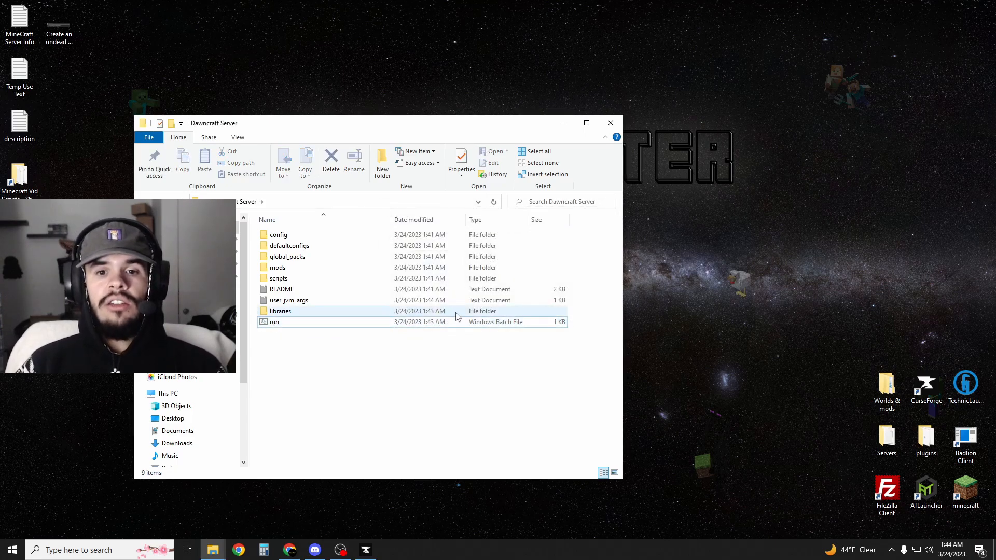
pyautogui.click(274, 322)
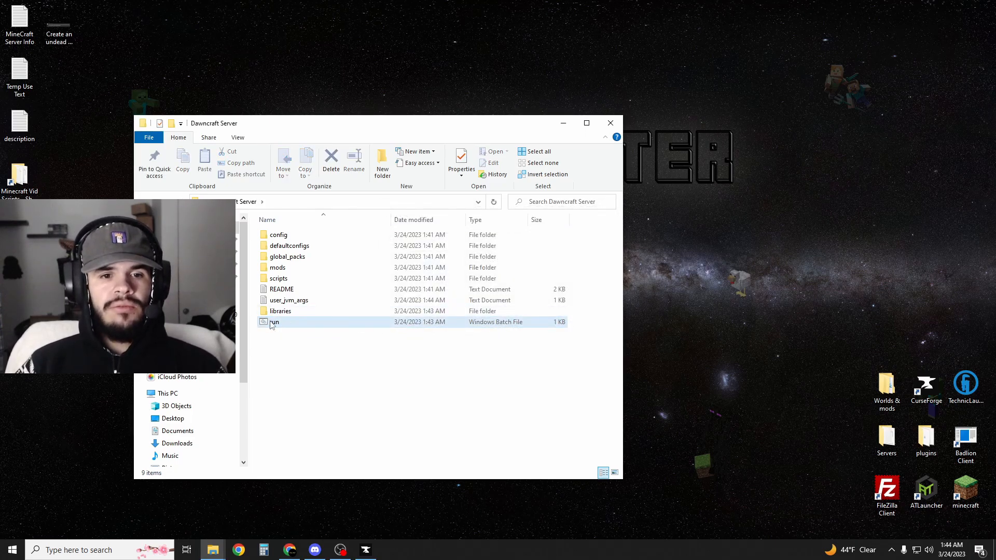
pyautogui.doubleClick(274, 322)
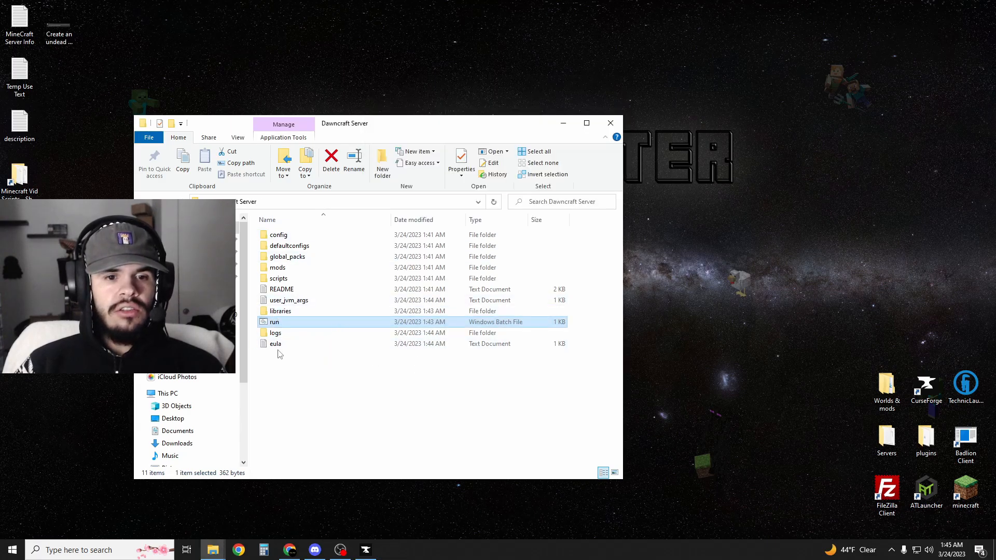
# Change eula.txt to eula=true and relaunch run.bat
pyautogui.doubleClick(275, 343)
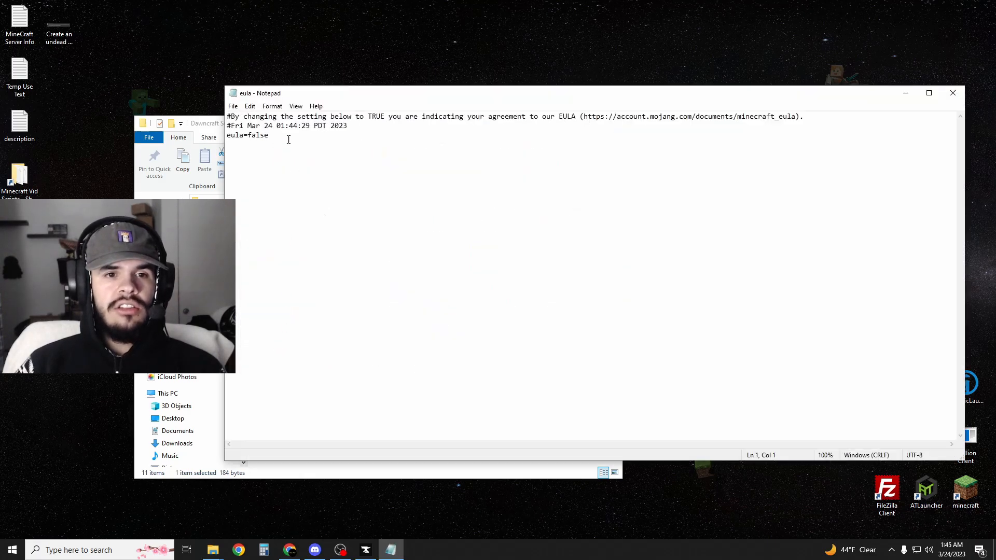
pyautogui.write('true')
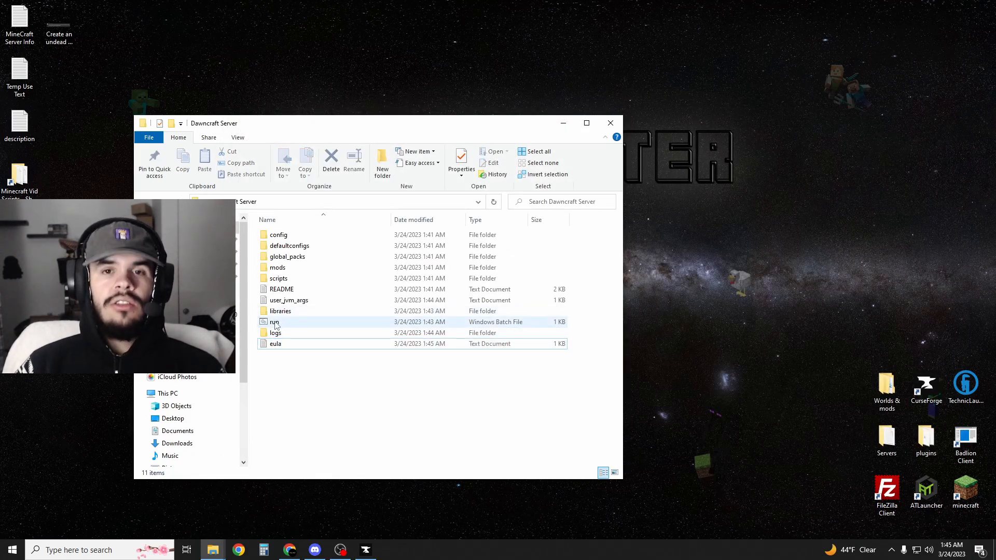
pyautogui.doubleClick(275, 322)
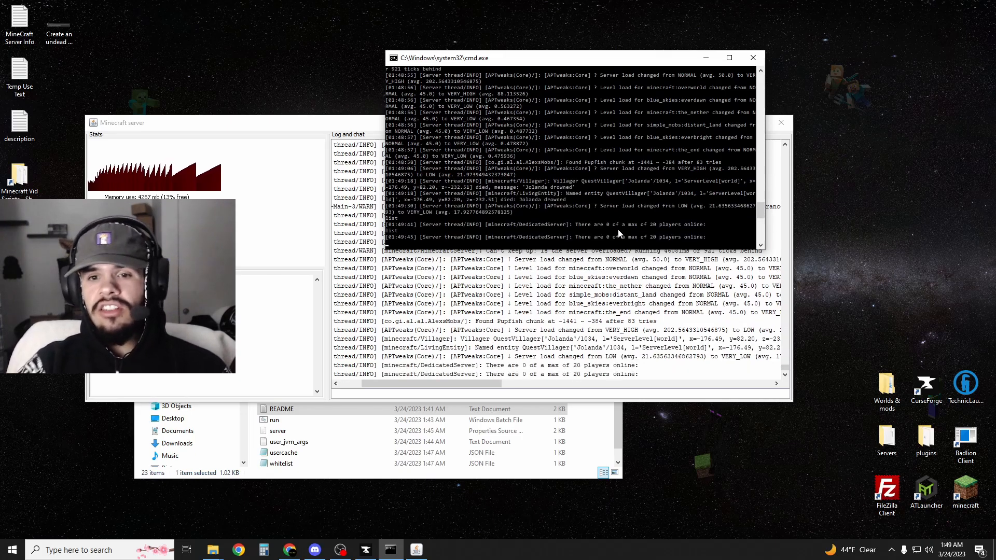
pyautogui.moveTo(658, 230)
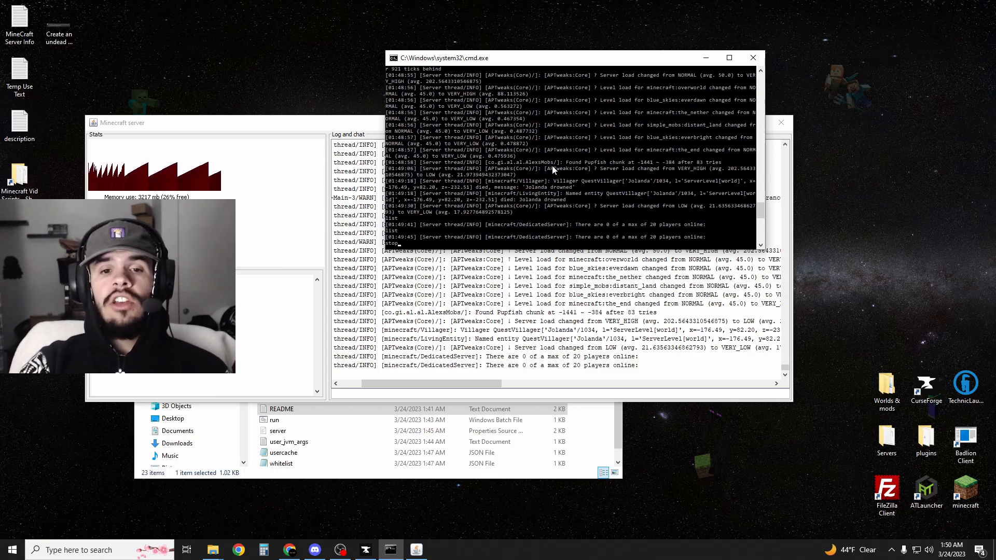
# Enter 'stop' in the server console to shut the server down
pyautogui.write('stop')
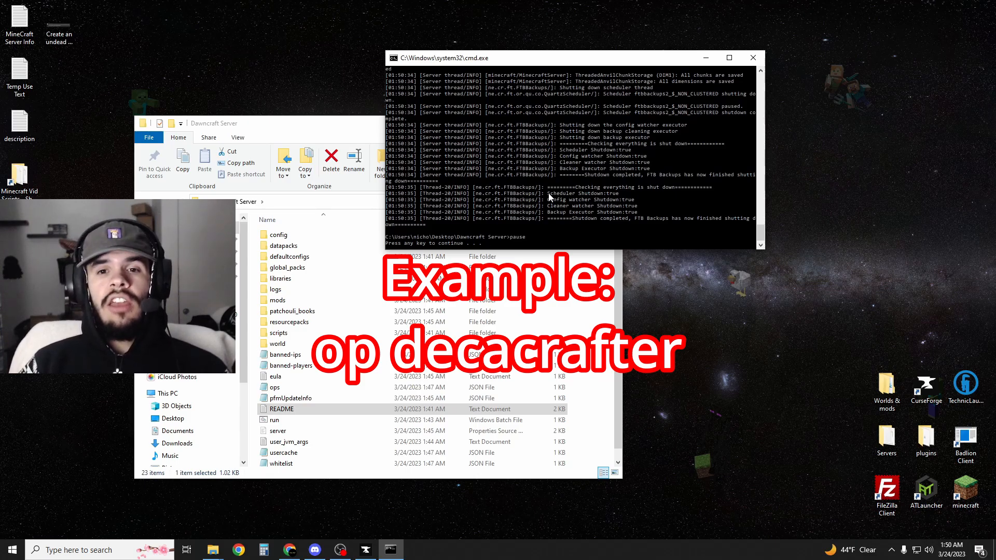
# Edit server.properties in Notepad++ to change simulation-distance from 10 to 5, save, and return to the DawnCraft profile
pyautogui.rightClick(278, 430)
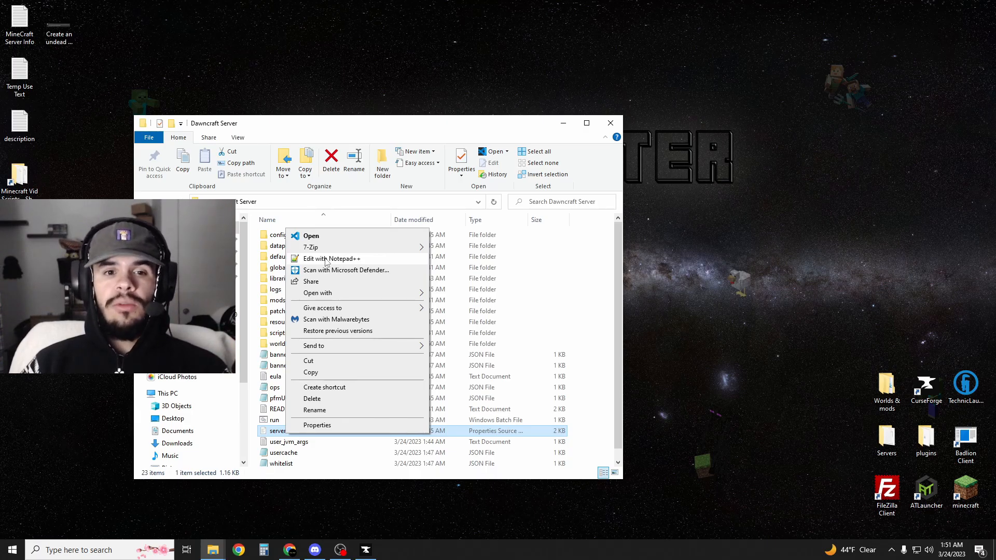
pyautogui.click(331, 259)
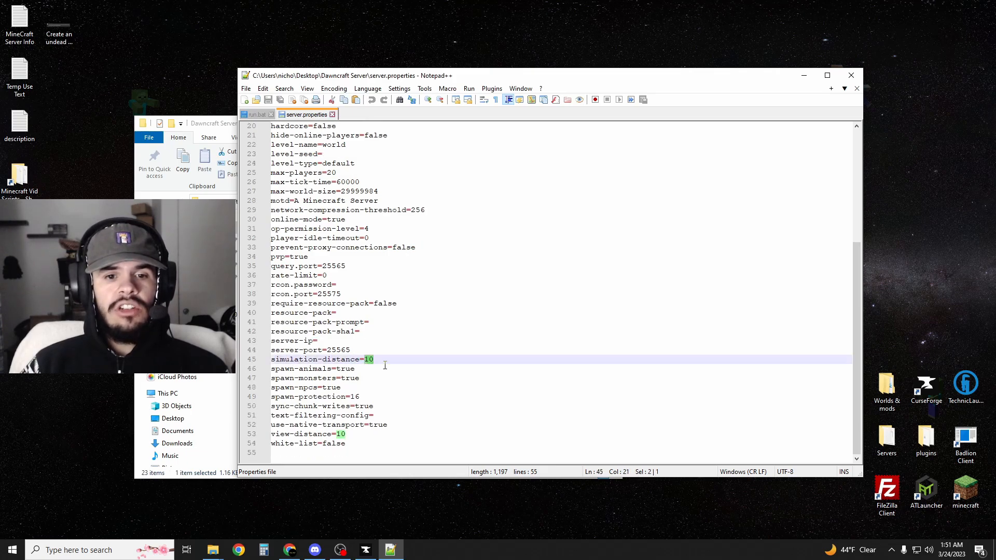
pyautogui.write('5')
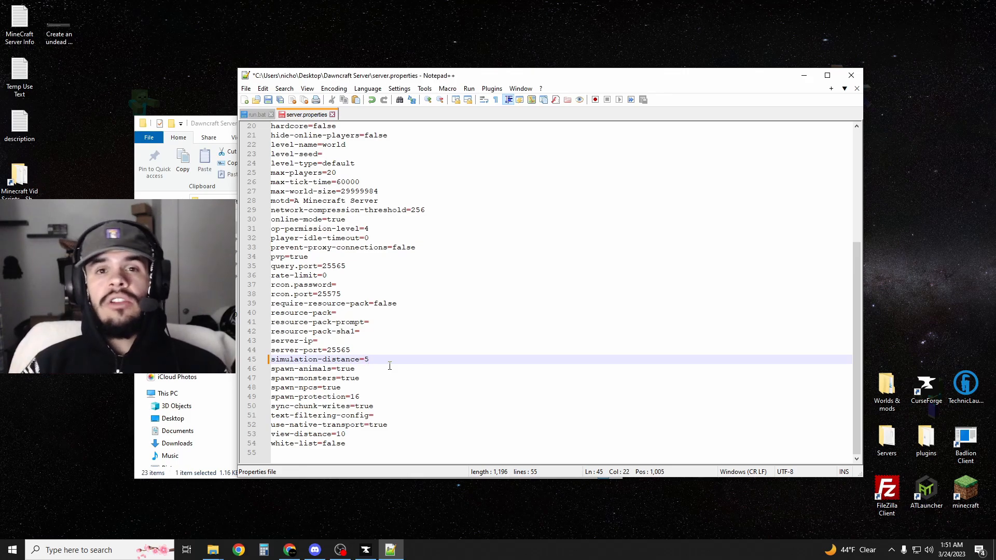
pyautogui.press('ctrl+s')
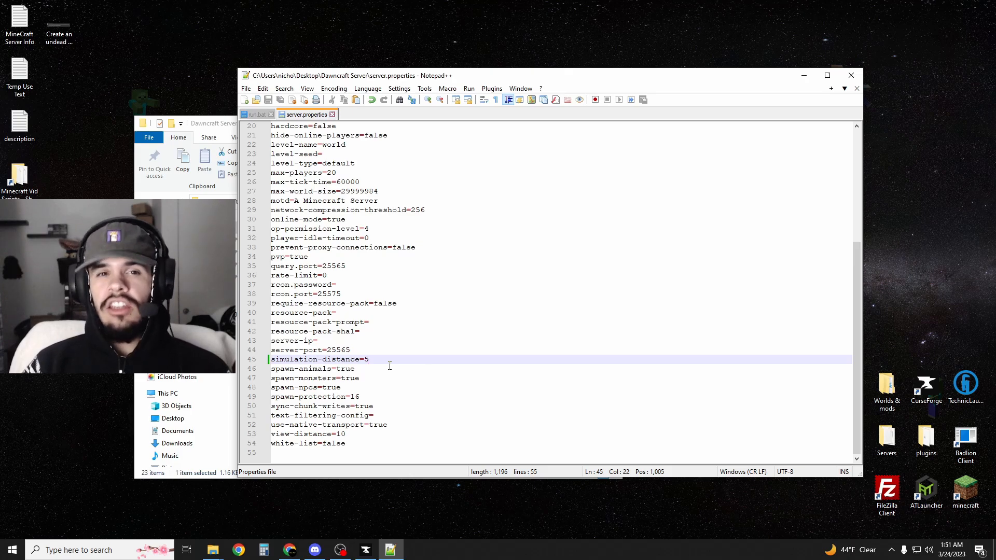
pyautogui.click(302, 351)
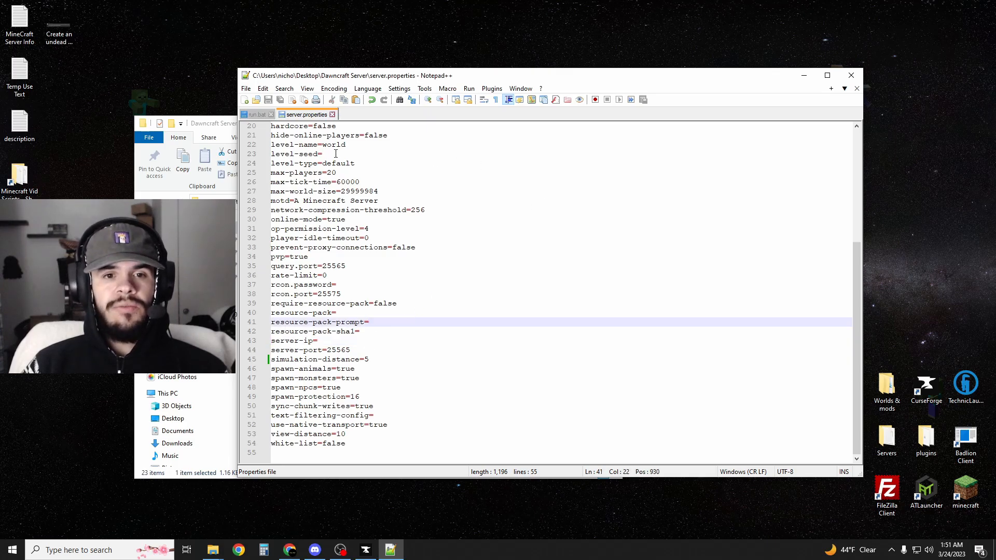
pyautogui.click(255, 114)
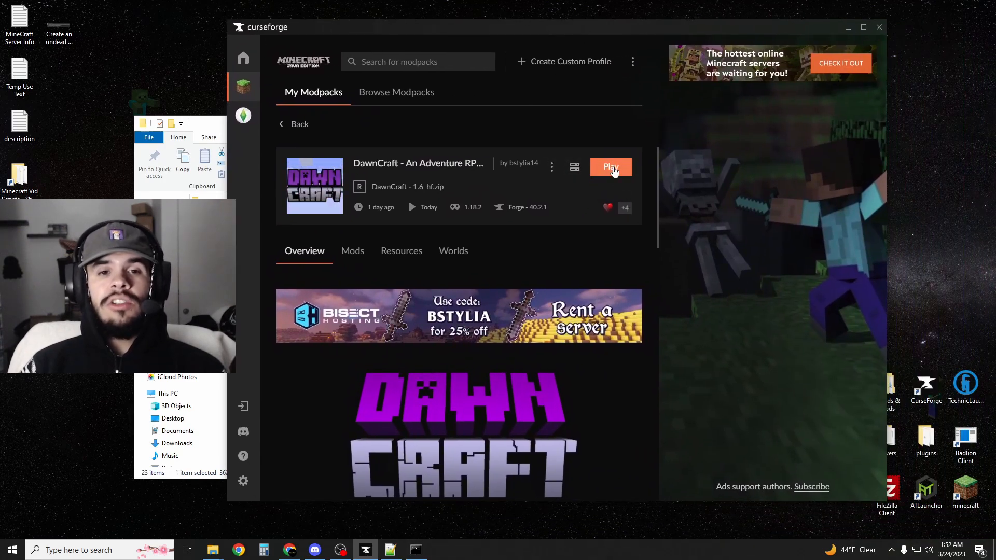
# Launch DawnCraft and add a multiplayer server entry with address 0
pyautogui.click(610, 168)
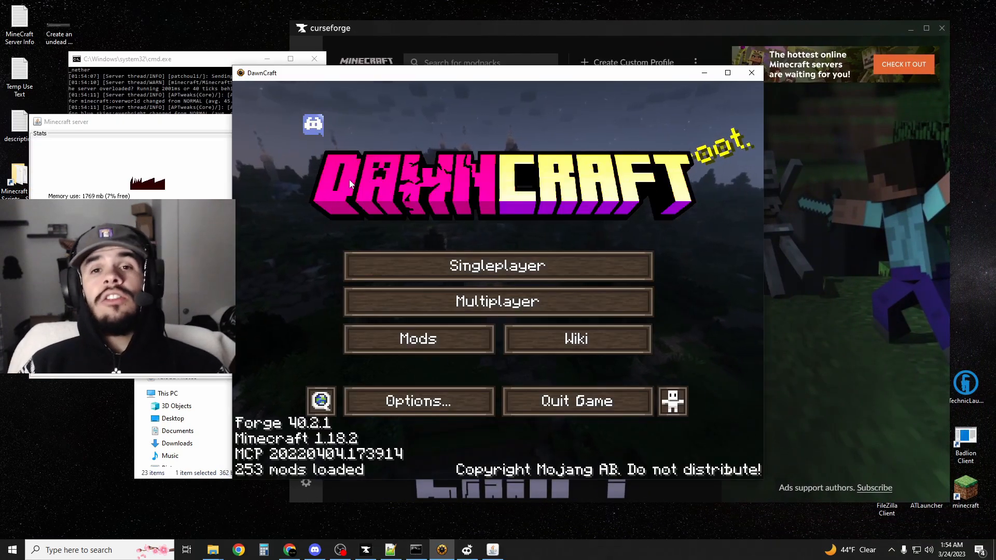
pyautogui.click(498, 301)
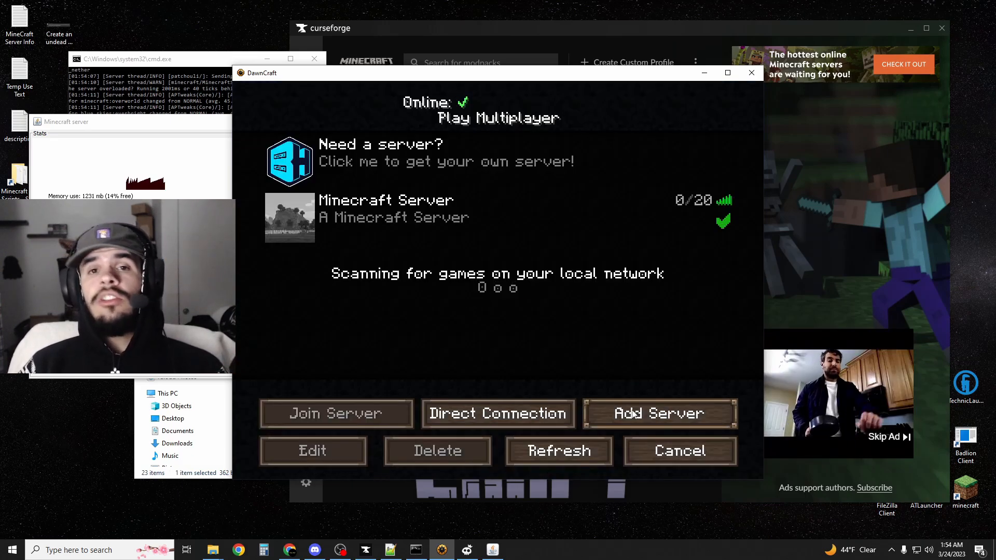
pyautogui.click(312, 450)
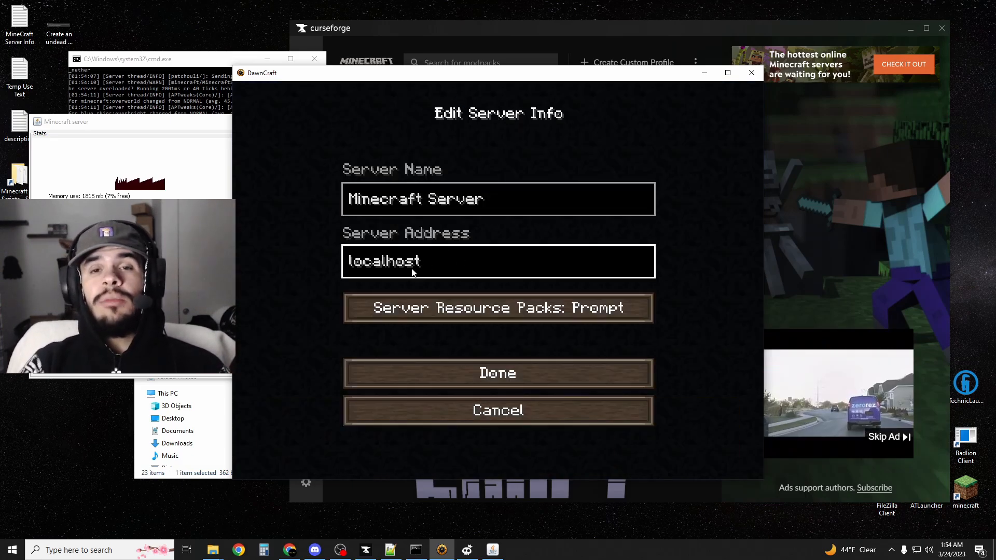
pyautogui.write('0')
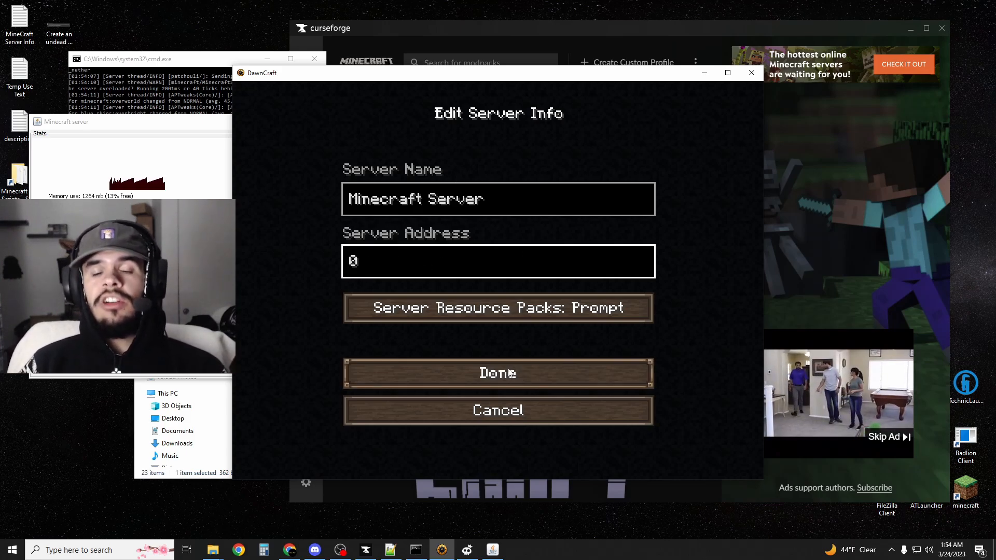
pyautogui.click(498, 373)
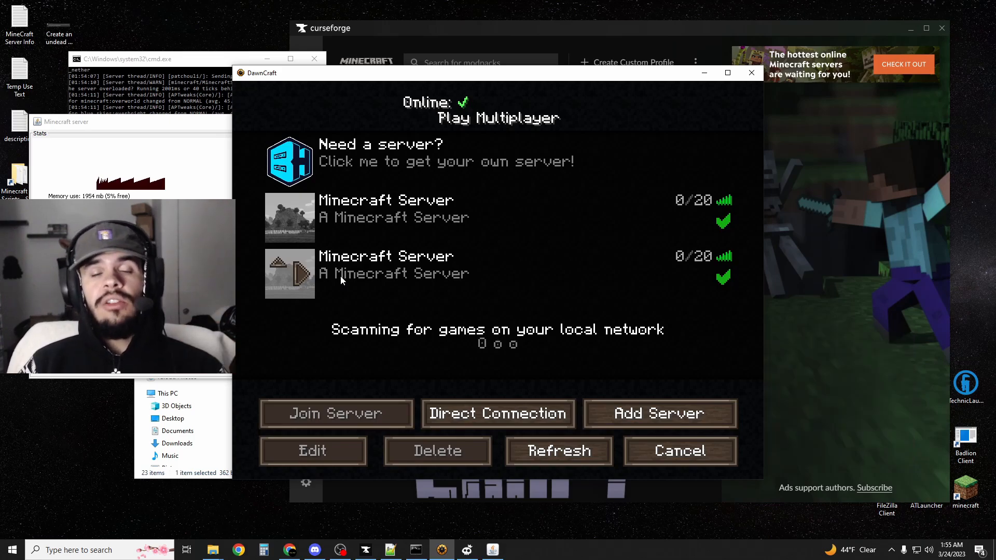
pyautogui.moveTo(299, 280)
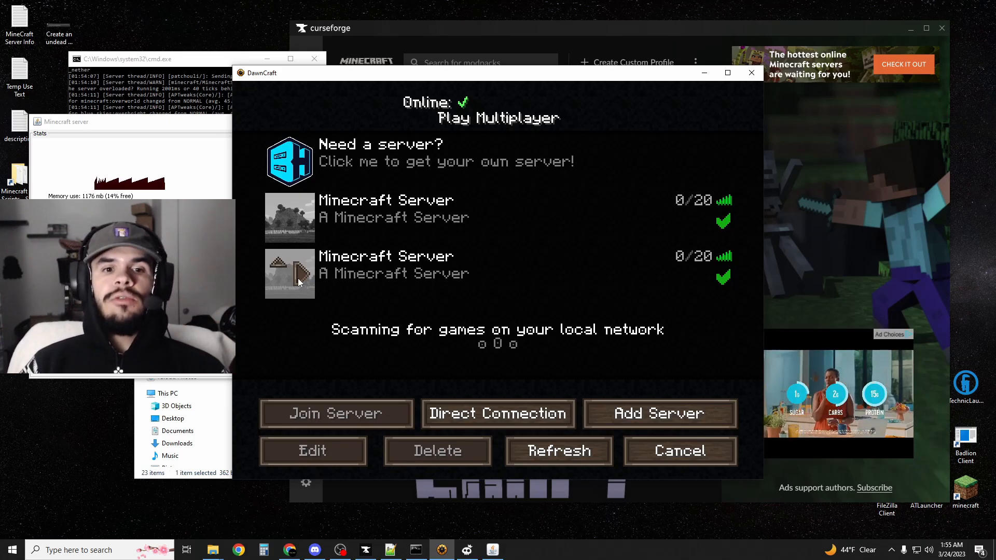